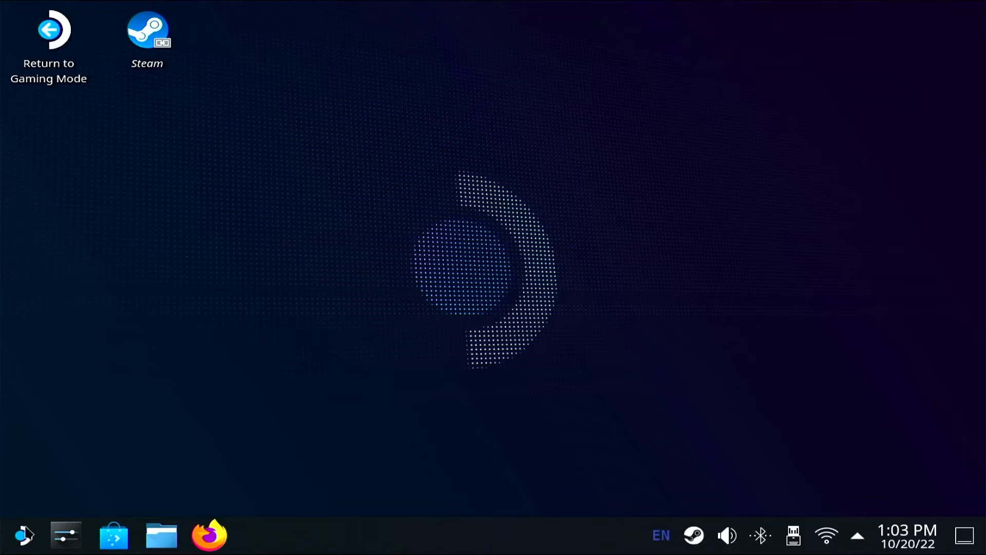
- Launch Konsole from the System category of the application launcher
{"action": "left_click", "coordinate": [24, 535]}
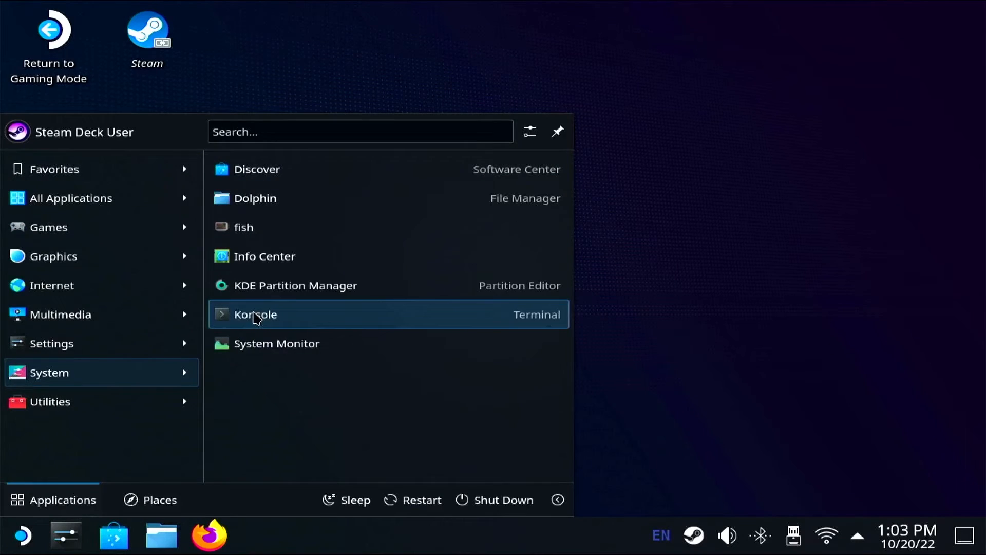
{"action": "left_click", "coordinate": [255, 314]}
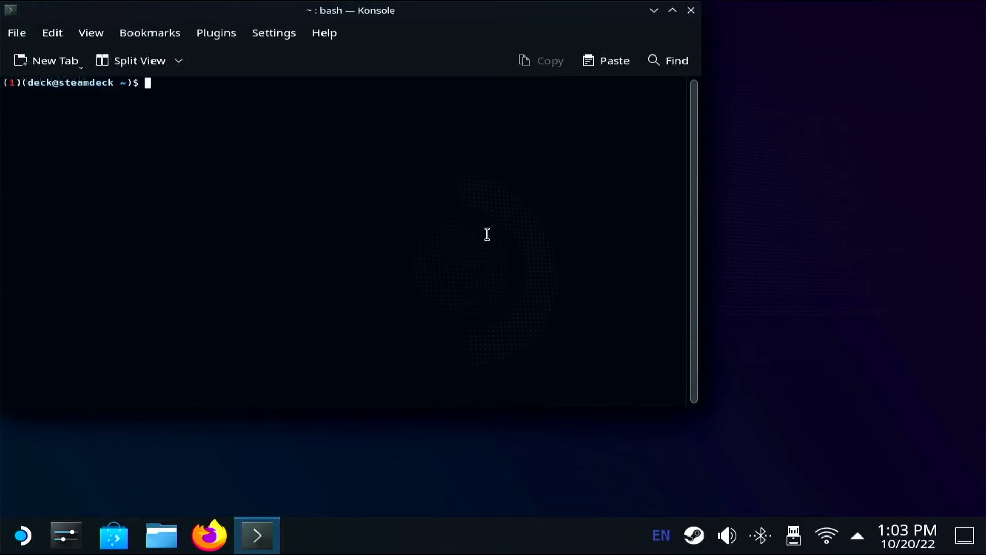
- Run 'sudo systemctl enable sshd' and authenticate with the administrator password
{"action": "type", "text": "sudo sy"}
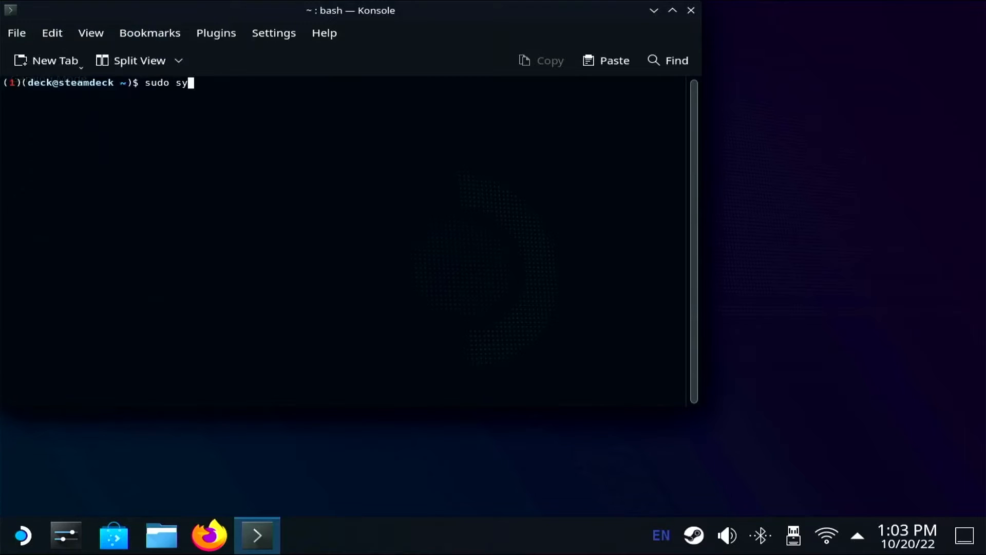
{"action": "type", "text": "stemctl"}
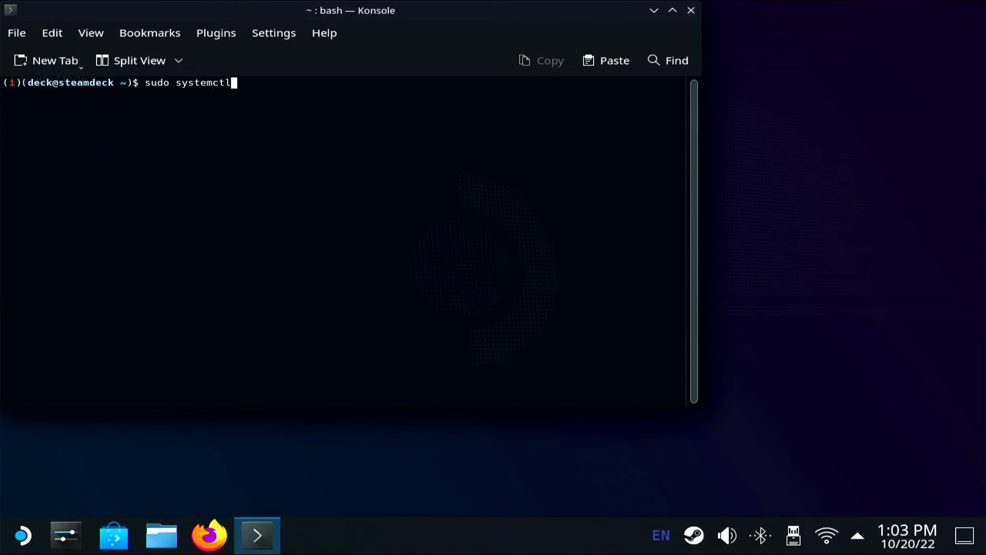
{"action": "type", "text": "enable"}
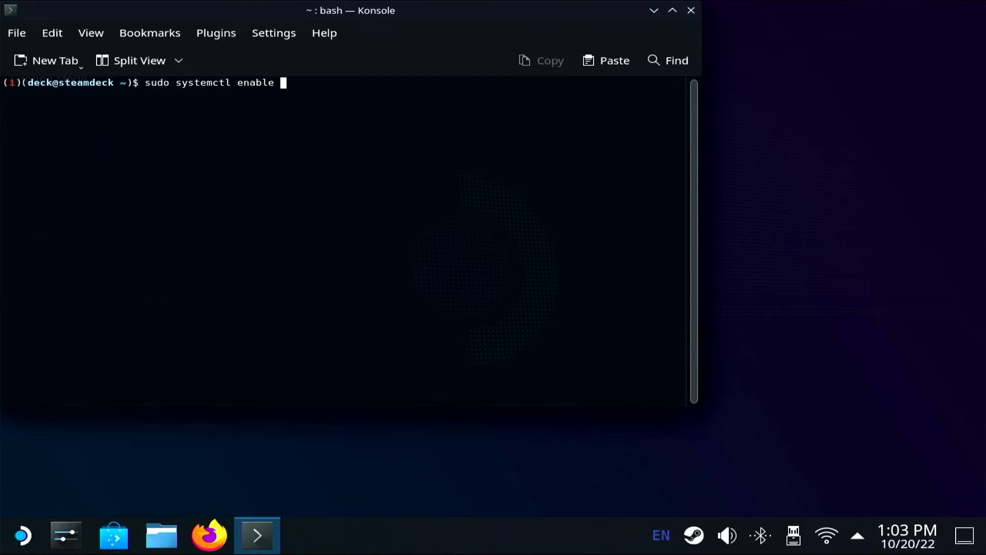
{"action": "type", "text": "sshd.service"}
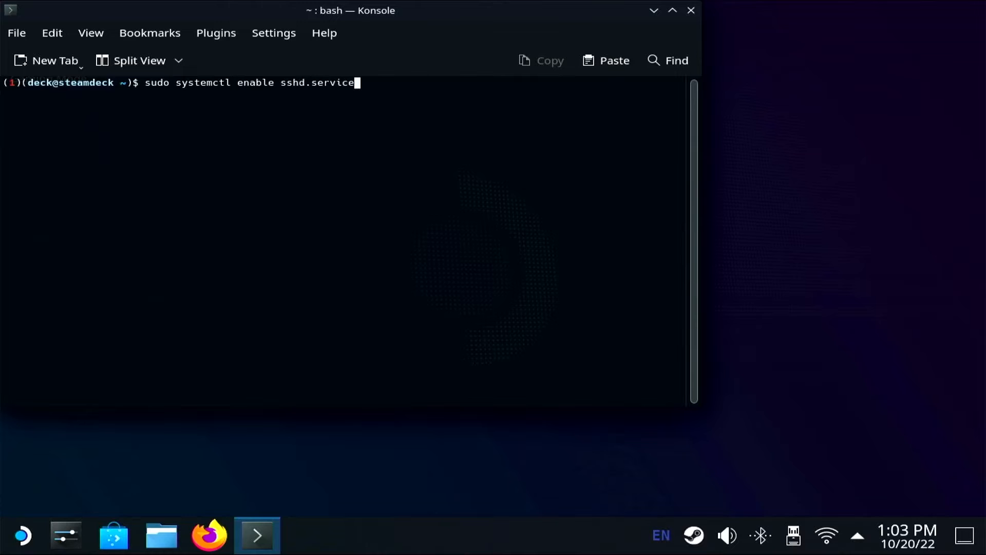
{"action": "key", "text": "Return"}
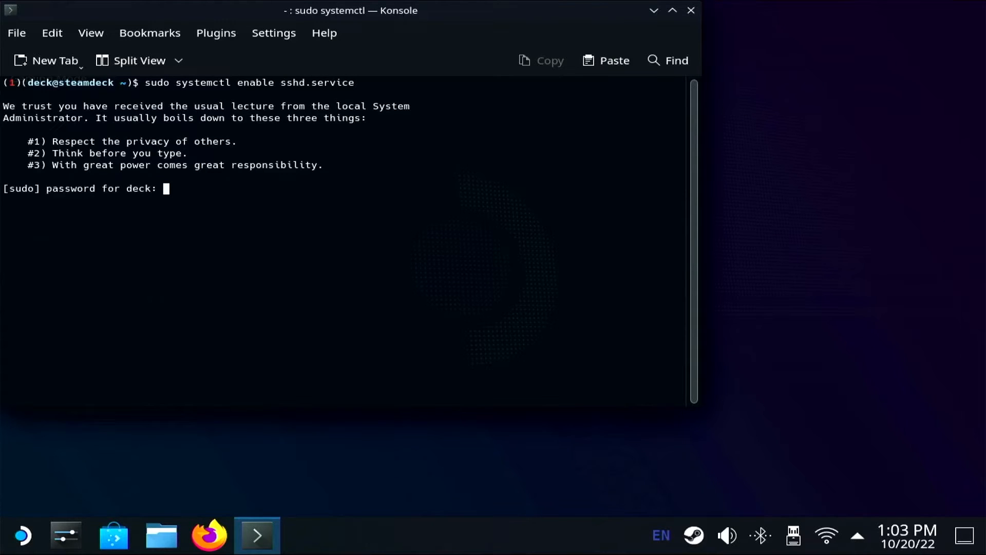
{"action": "key", "text": "Return"}
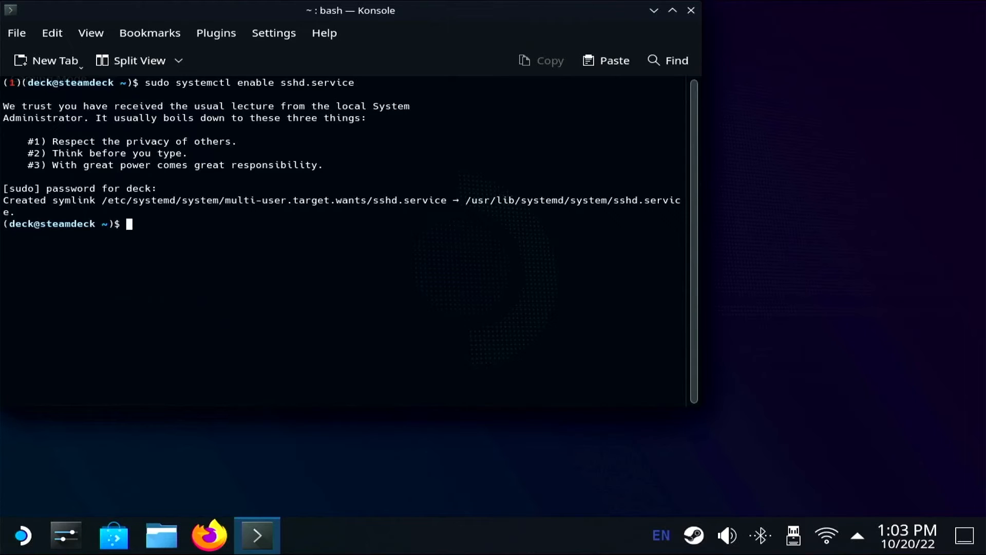
- Run 'sudo systemctl start sshd.service' to bring up the SSH daemon
{"action": "type", "text": "sudo sy"}
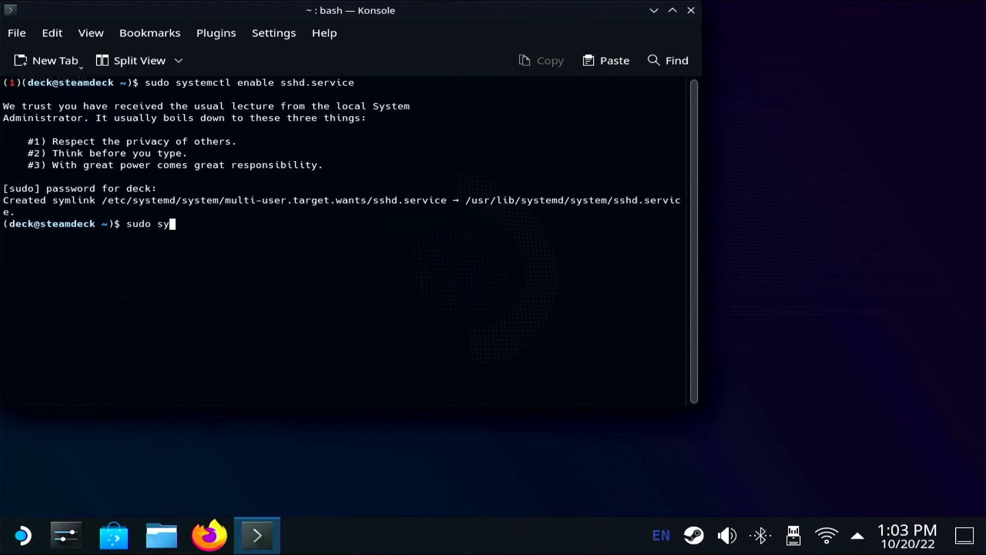
{"action": "type", "text": "stemctl st"}
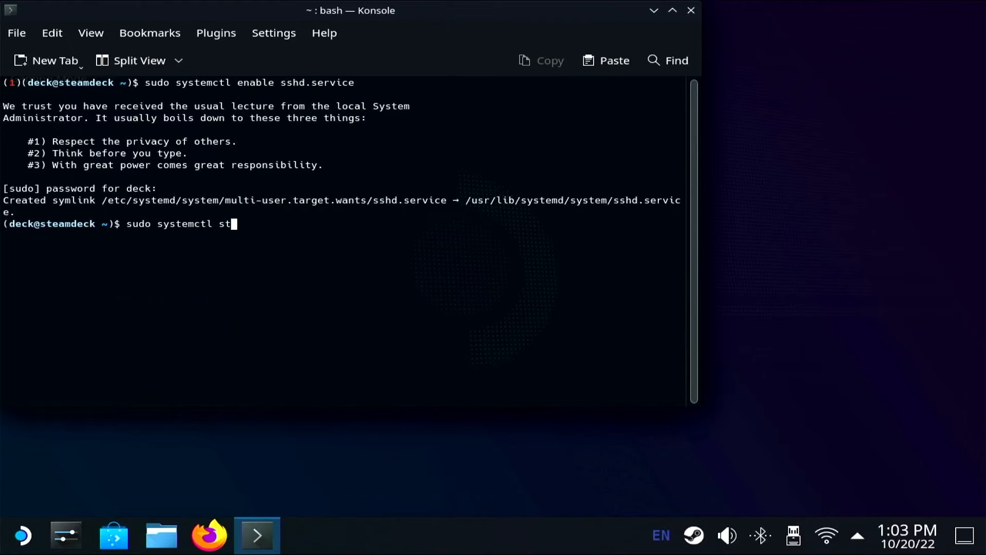
{"action": "type", "text": "art sshd"}
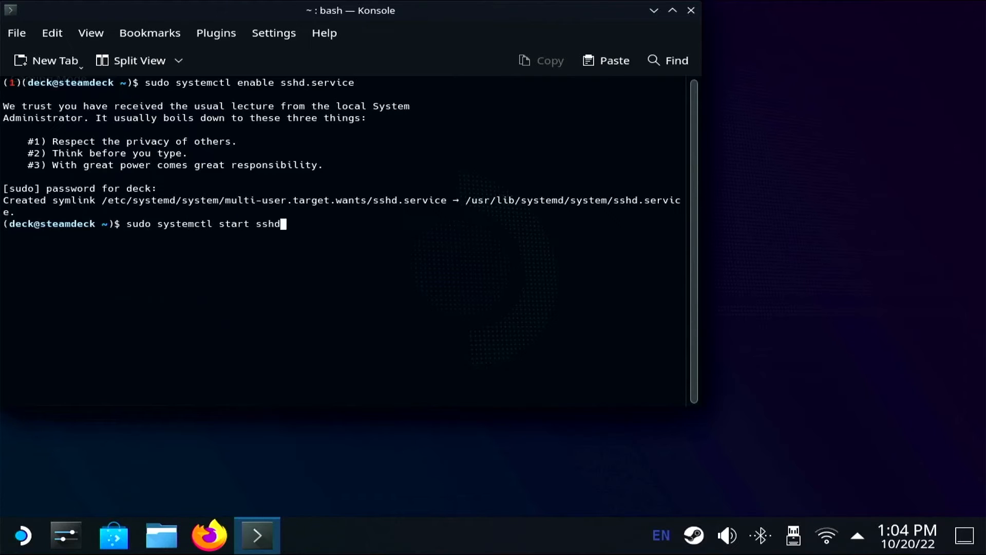
{"action": "type", "text": ".service"}
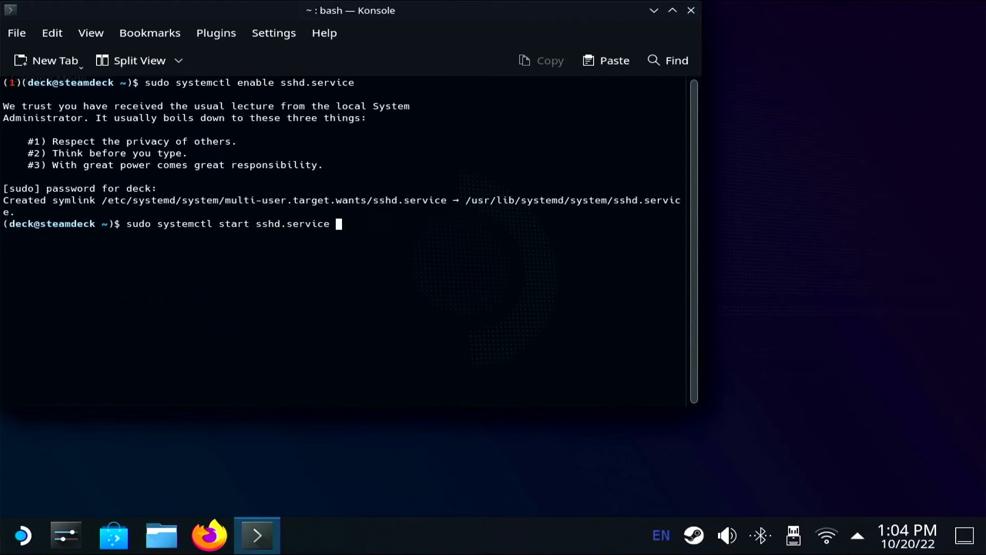
{"action": "key", "text": "Return"}
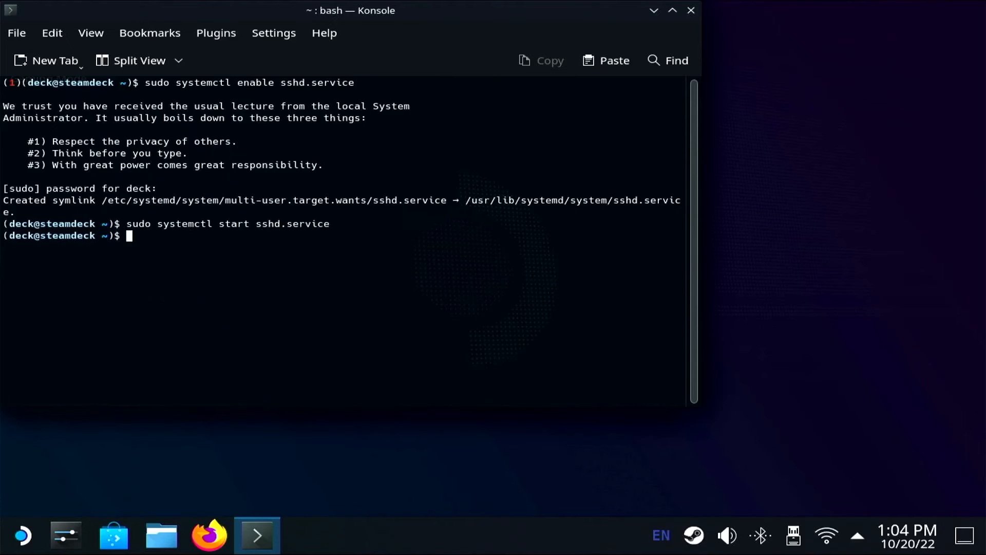
- Run 'sudo systemctl status sshd' to confirm it is active and listening on port 22
{"action": "type", "text": "sudo"}
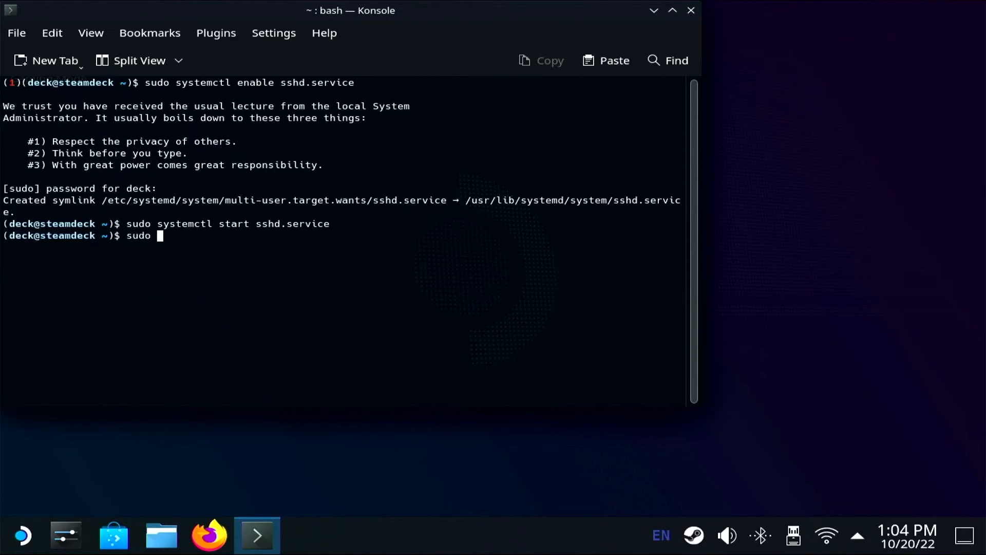
{"action": "type", "text": "systemctl stat"}
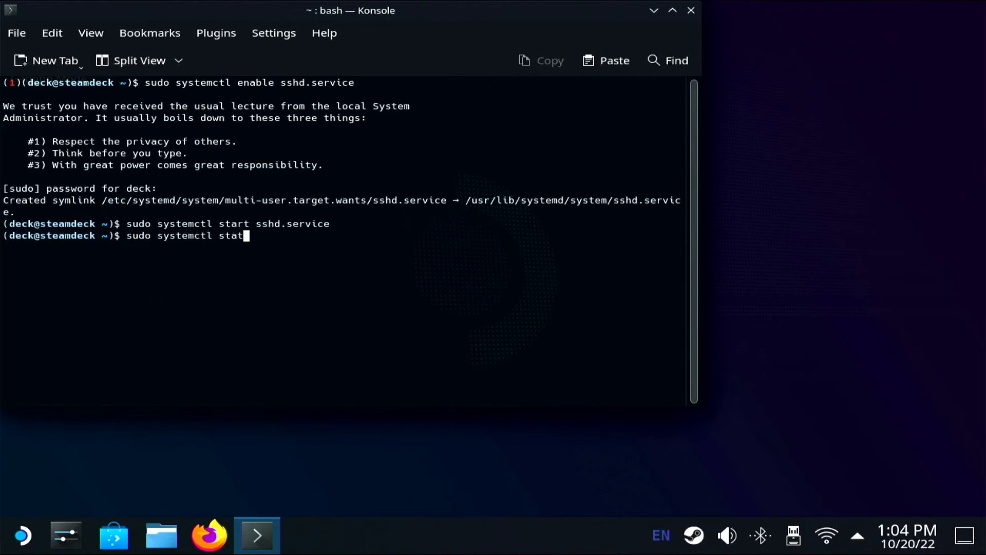
{"action": "type", "text": "us sshd"}
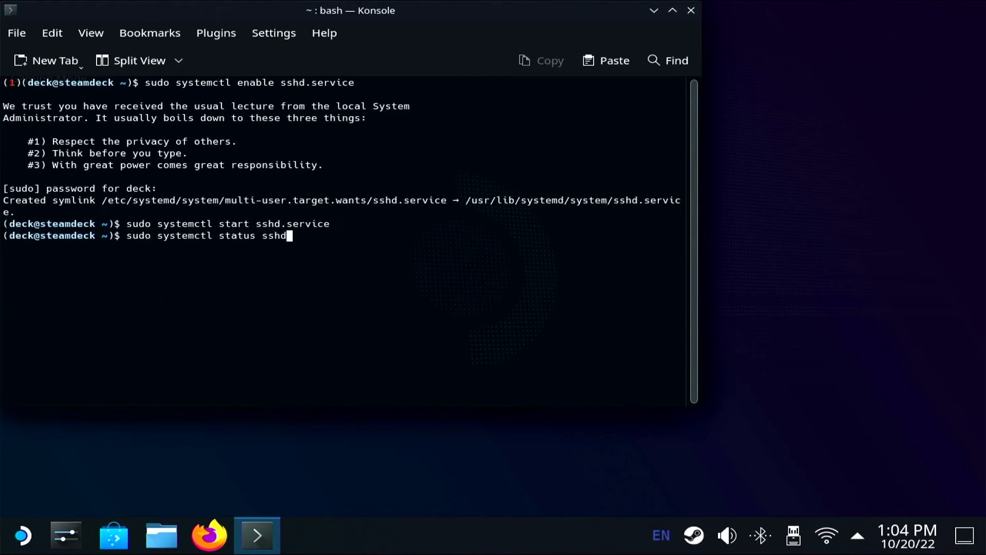
{"action": "key", "text": "Return"}
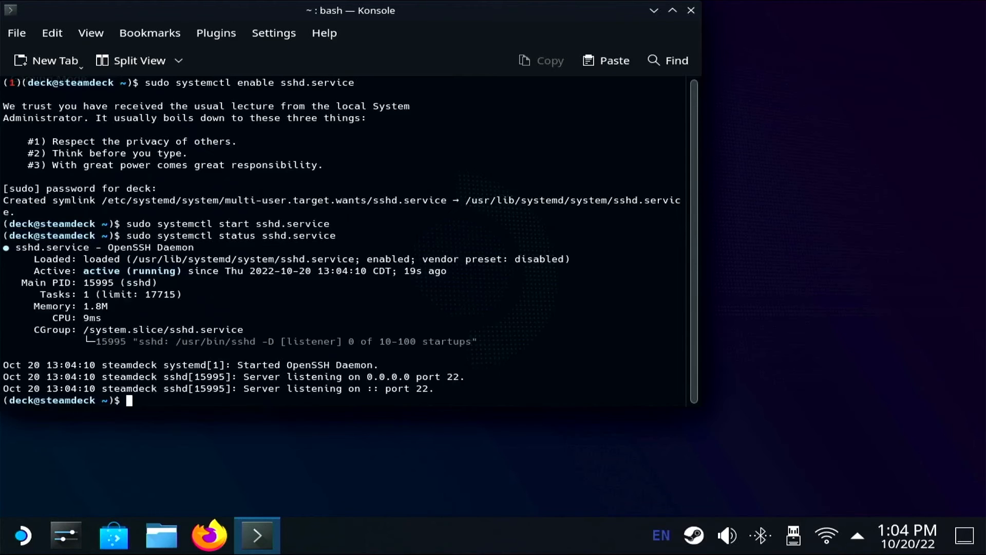
- Run 'ip a' to show the wlan0 address 192.168.0.24
{"action": "type", "text": "ip"}
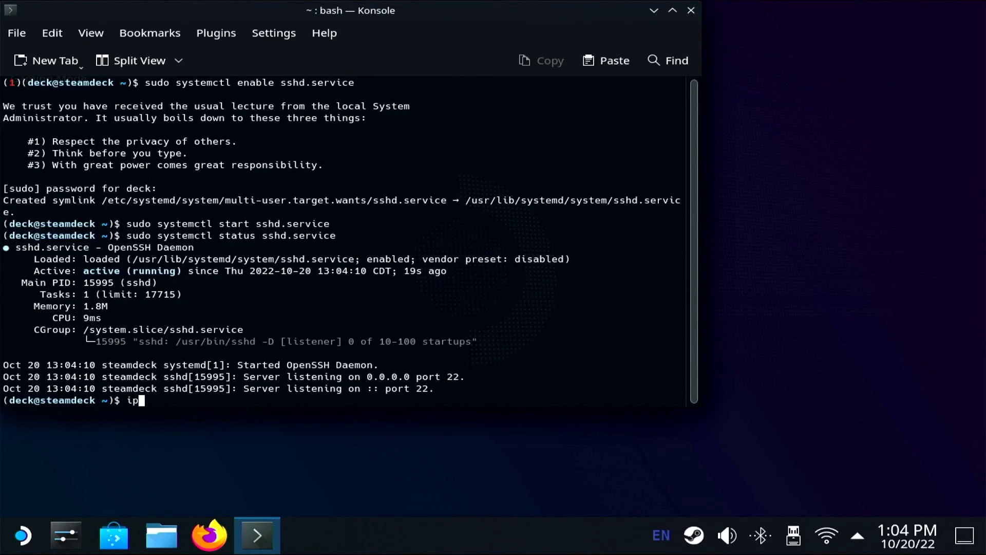
{"action": "type", "text": "a"}
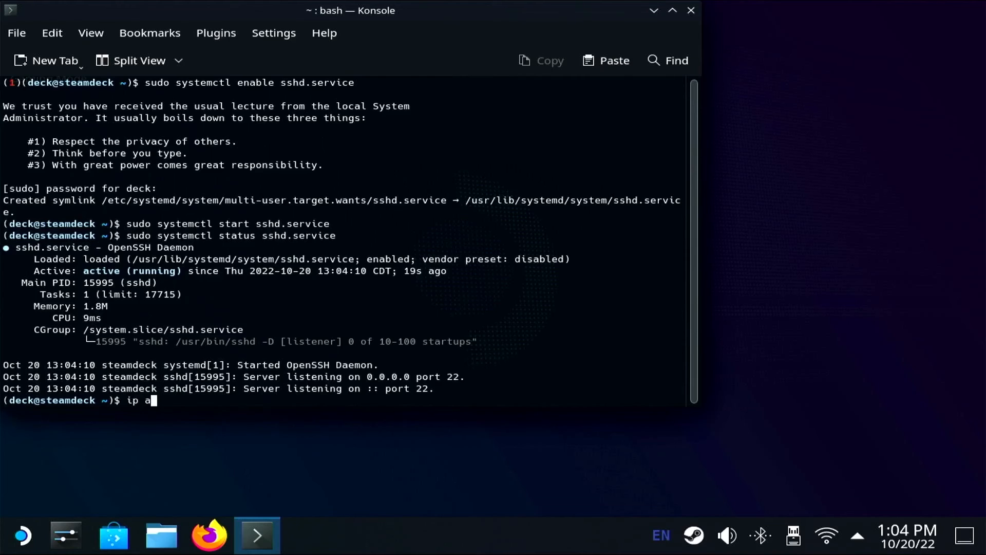
{"action": "key", "text": "Return"}
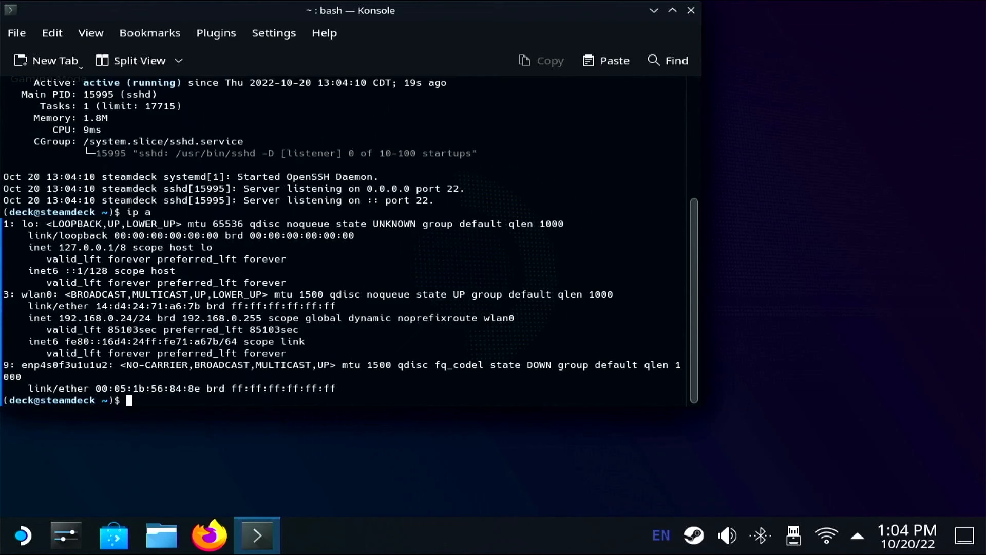